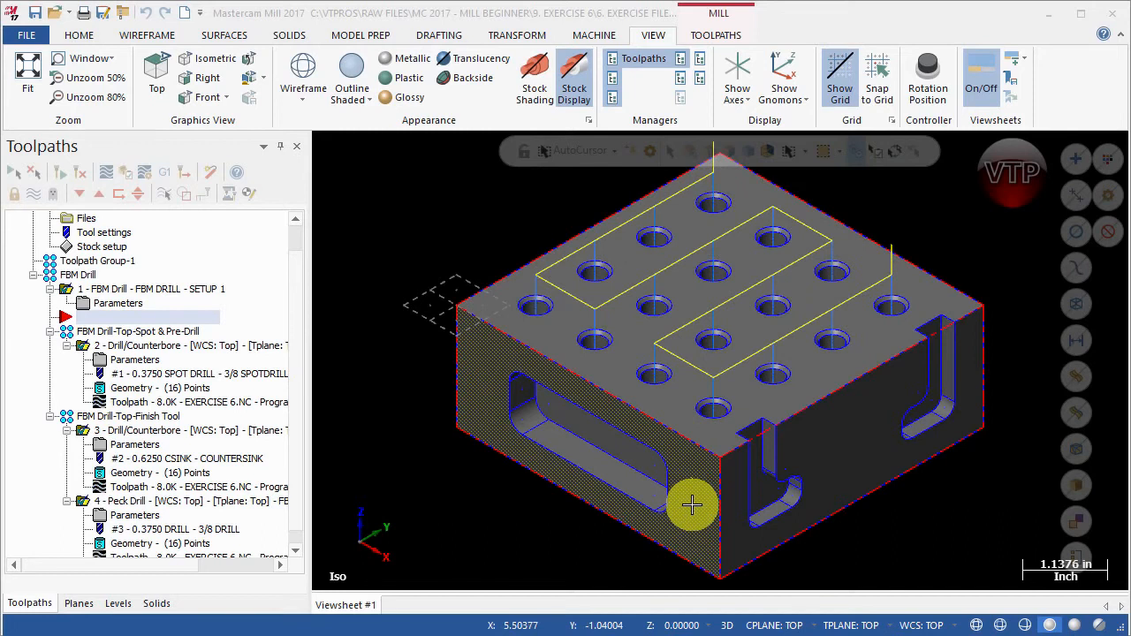
mouse_move(693, 516)
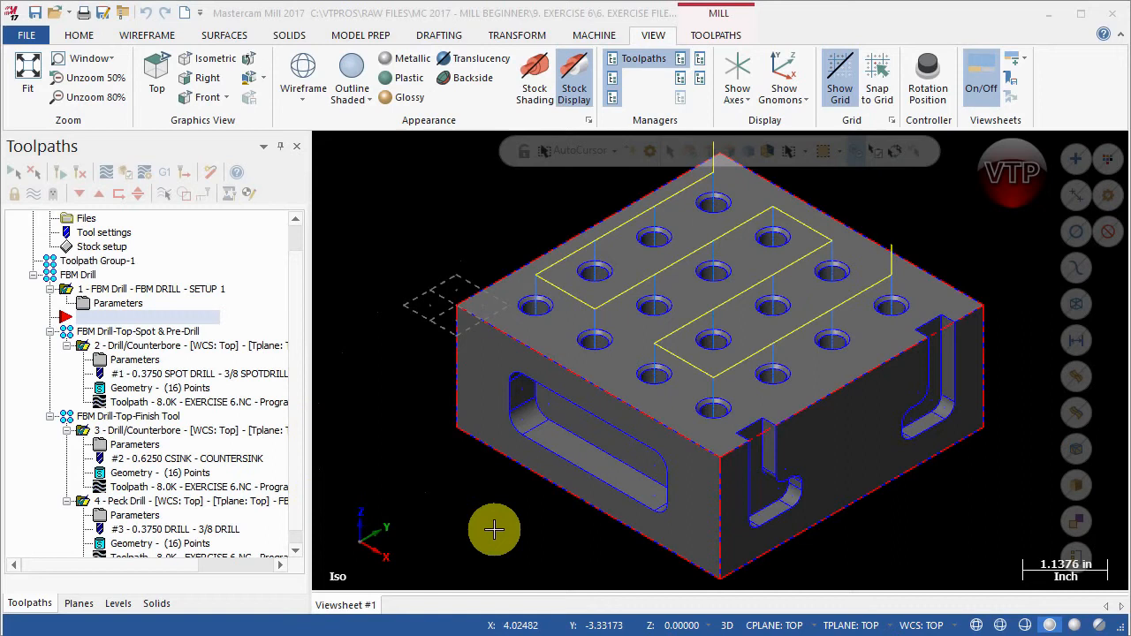
mouse_move(582, 456)
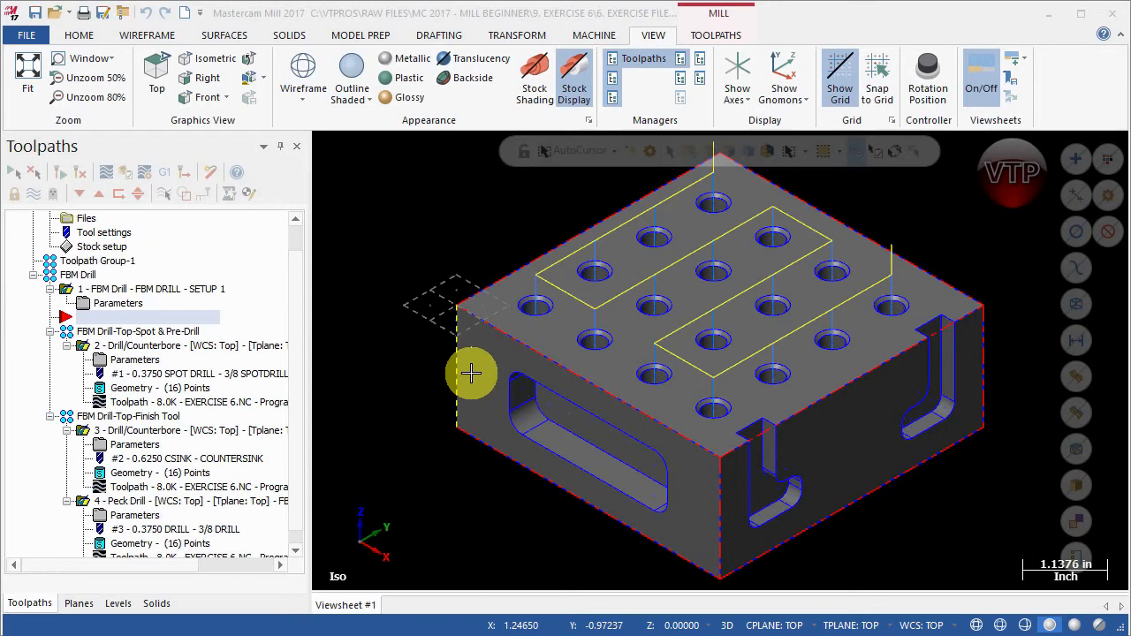
mouse_move(205, 245)
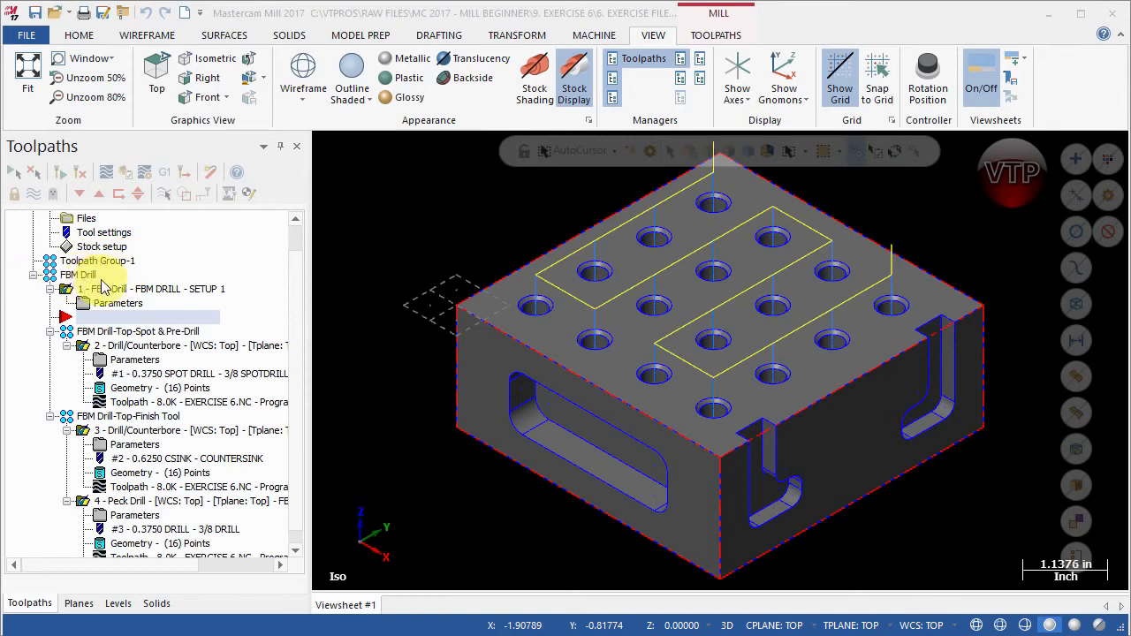
Step: Bring up the options for Toolpath Group-1 to rename it SETUP 1
right_click(97, 261)
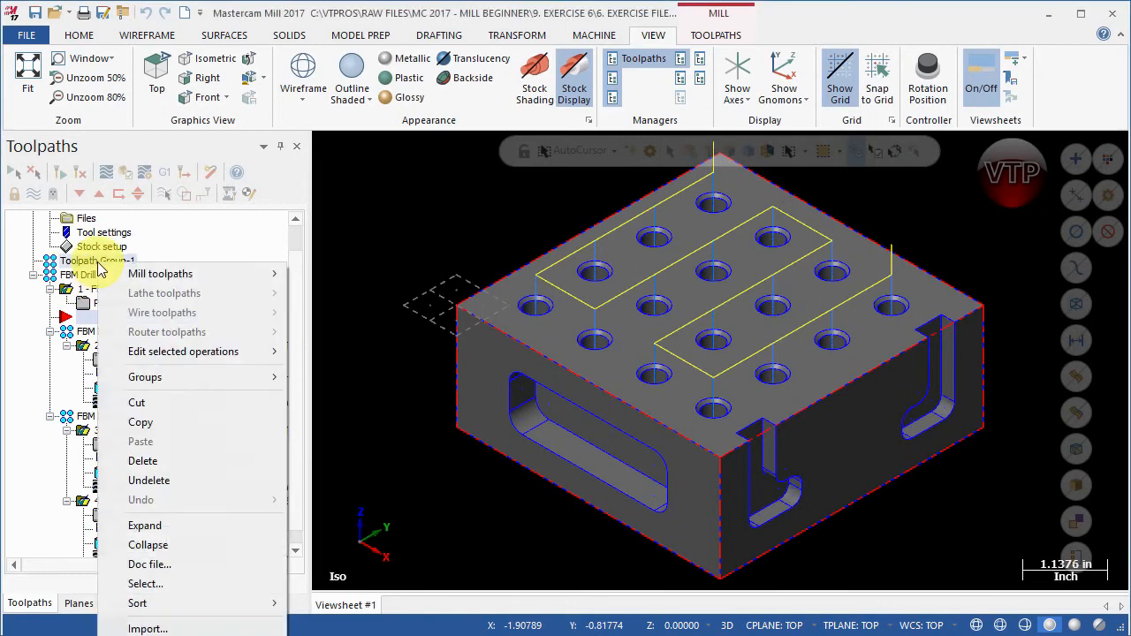
mouse_move(155, 378)
type("SETUP 1")
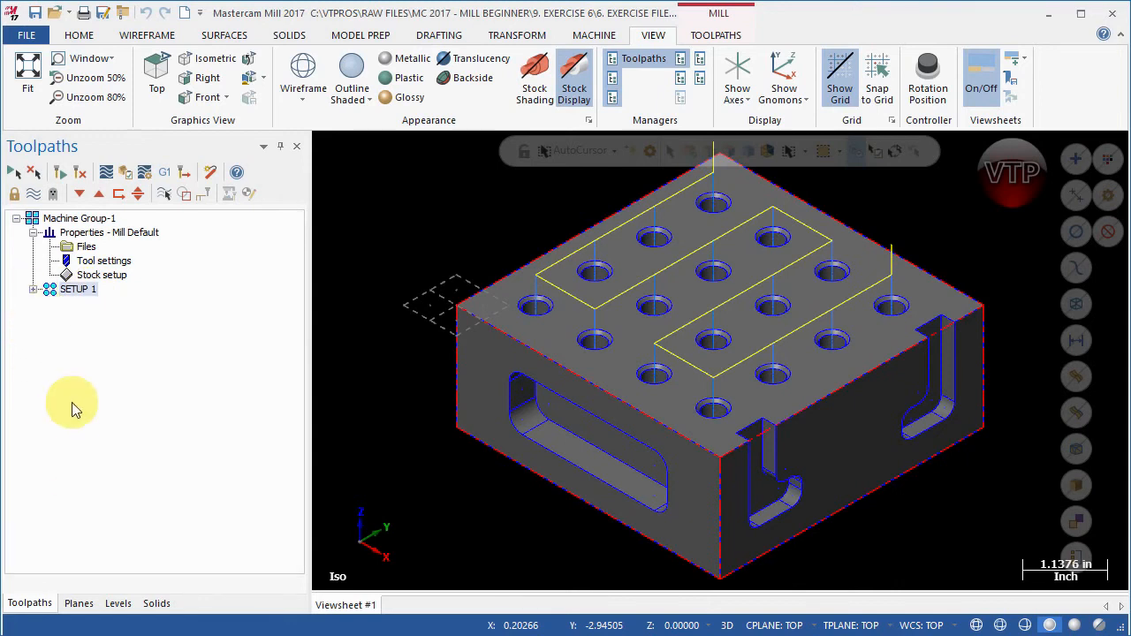
mouse_move(491, 375)
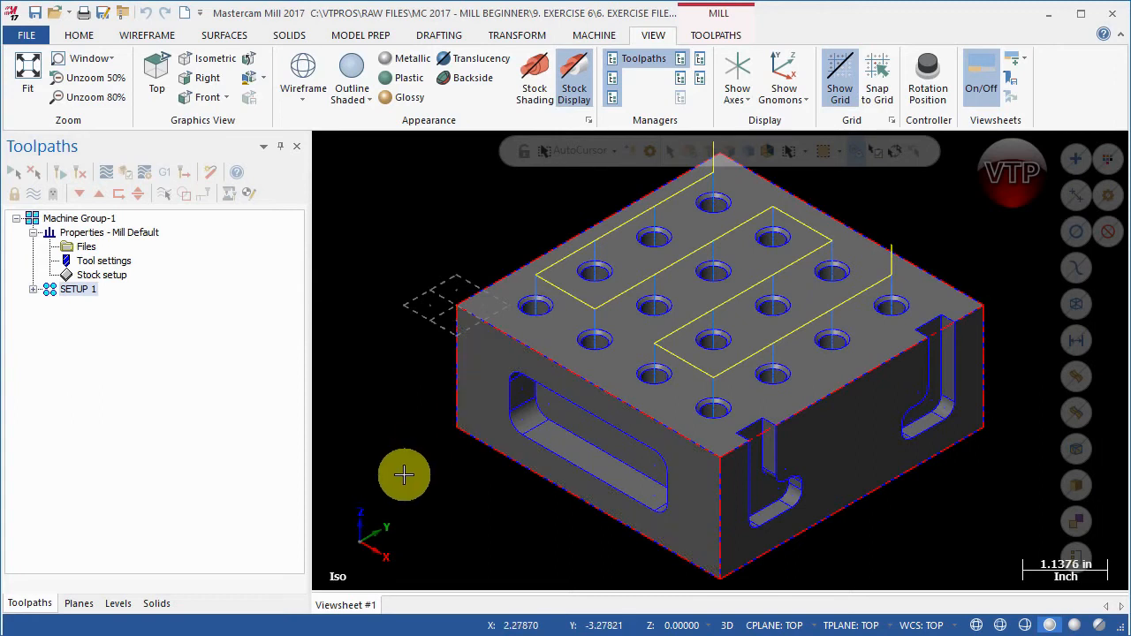
Step: Show the Planes manager and select the Front plane
left_click(78, 603)
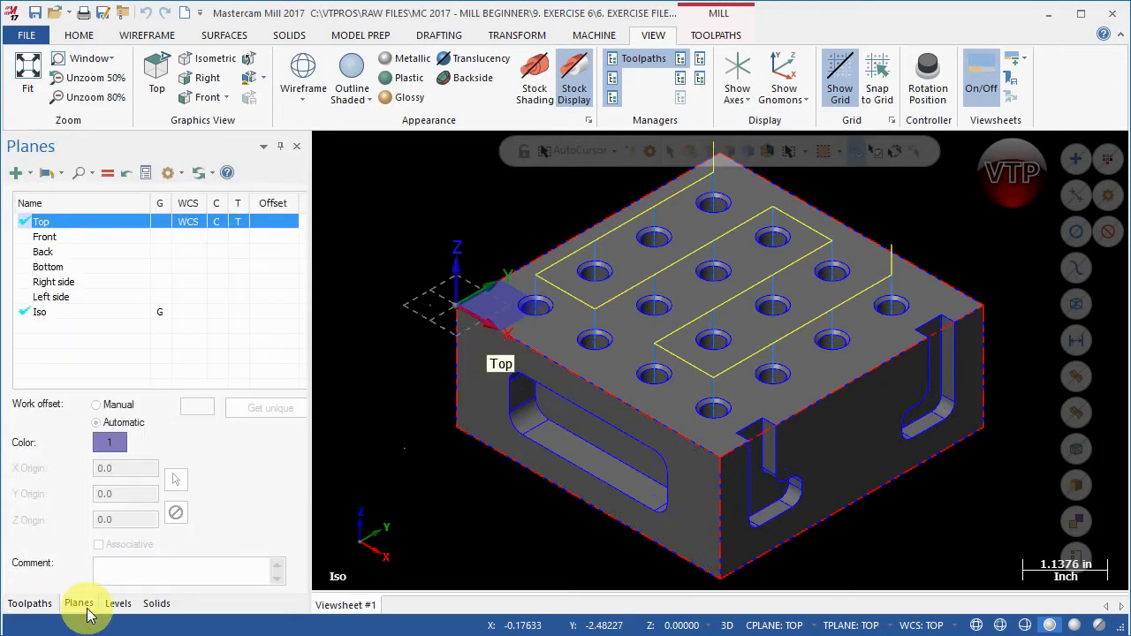
left_click(44, 237)
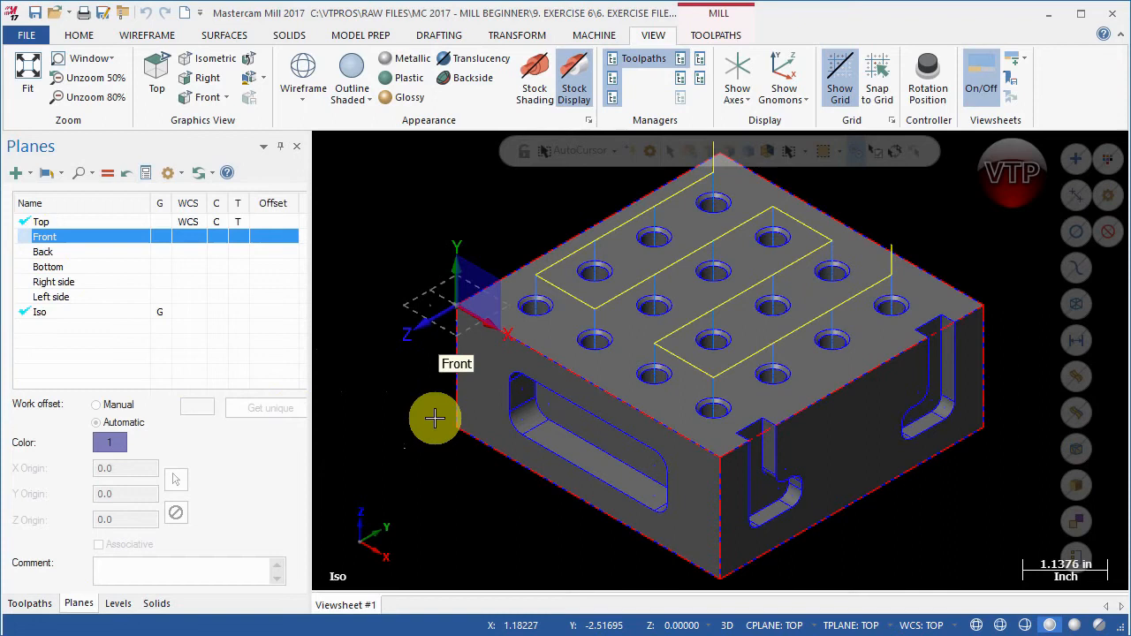
mouse_move(279, 440)
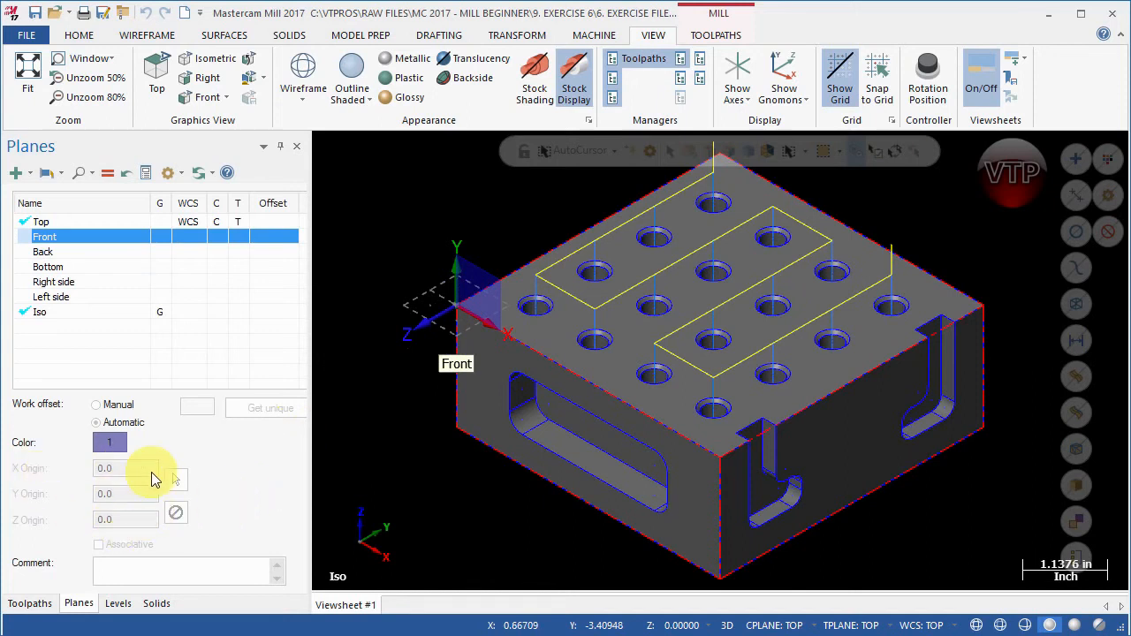
Step: Duplicate the Front plane and rename the copy Front-1 to FRONT NEW VIEW
right_click(44, 236)
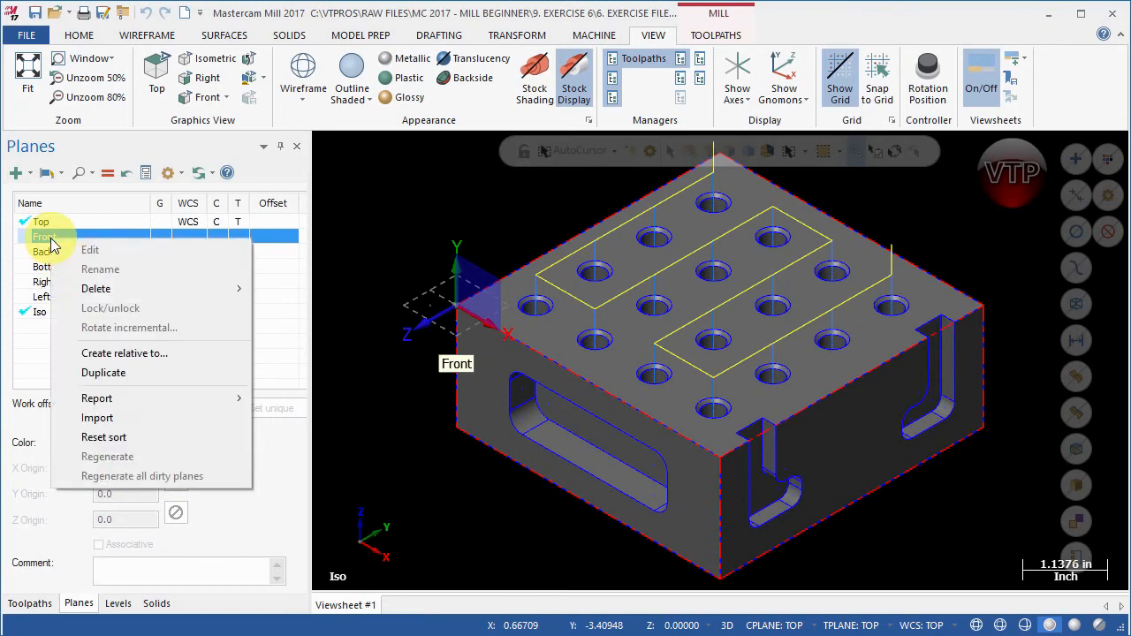
left_click(103, 371)
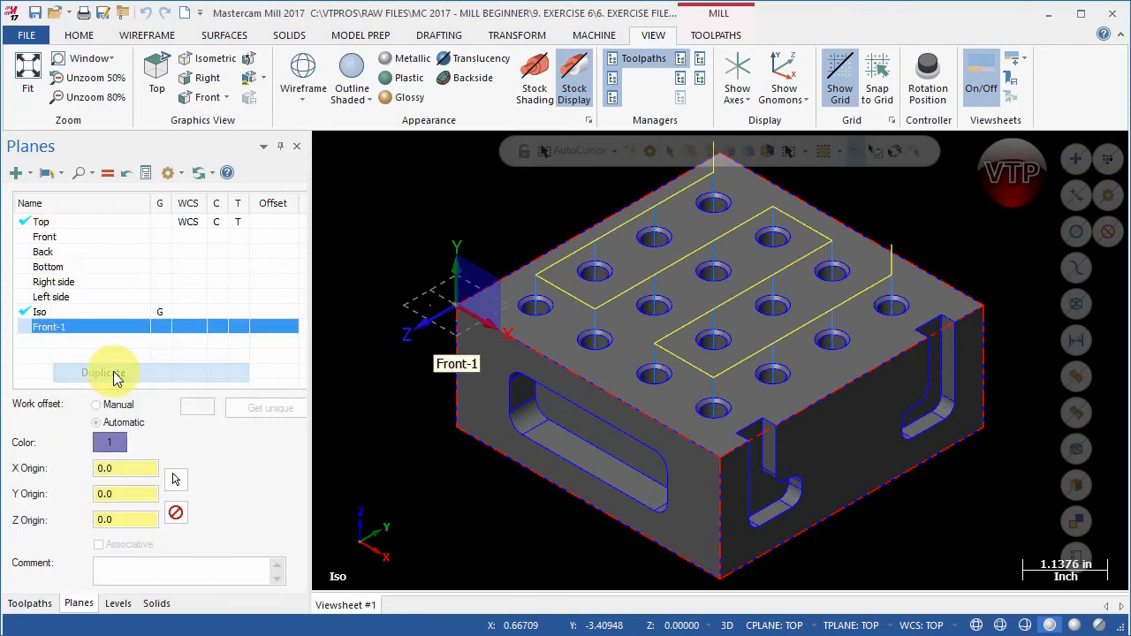
left_click(50, 325)
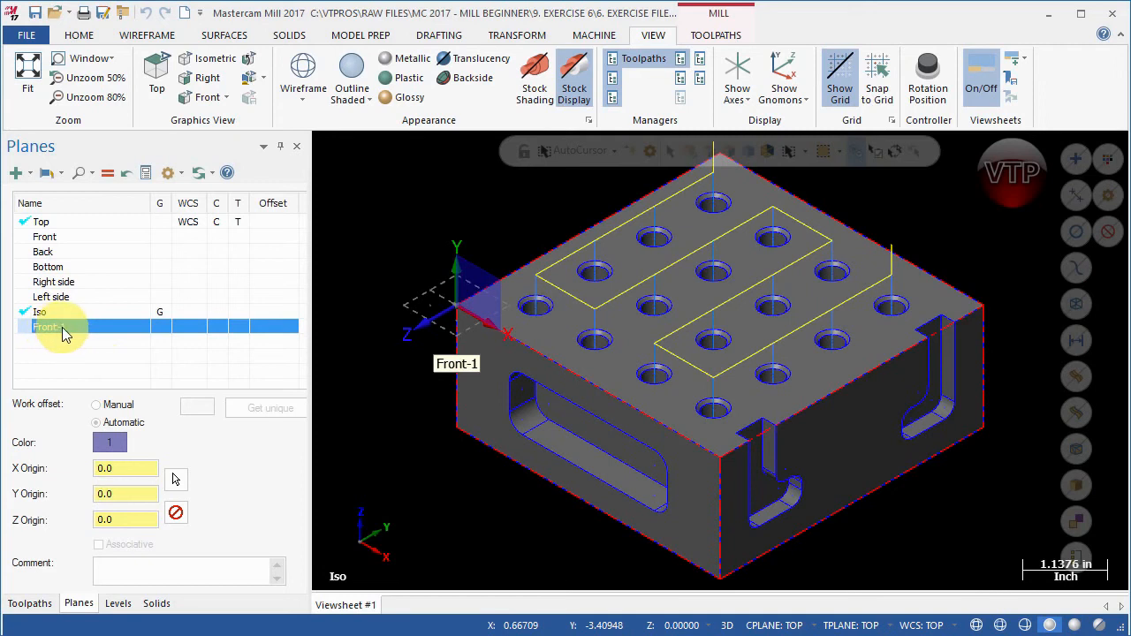
double_click(50, 325)
type("FRONT NEW VIEW")
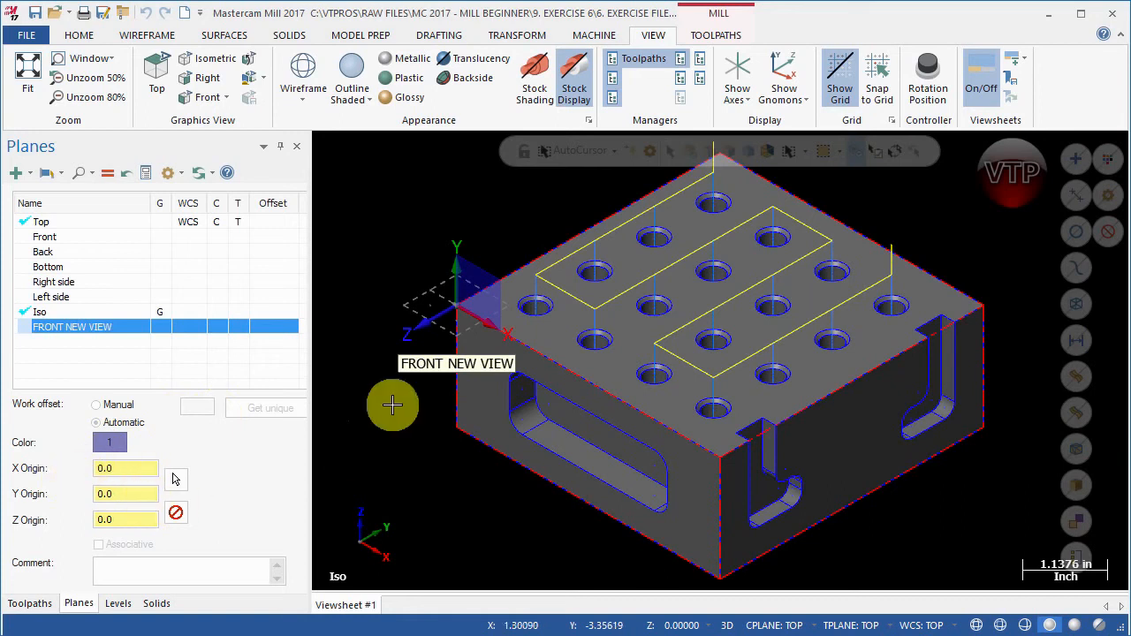
mouse_move(458, 304)
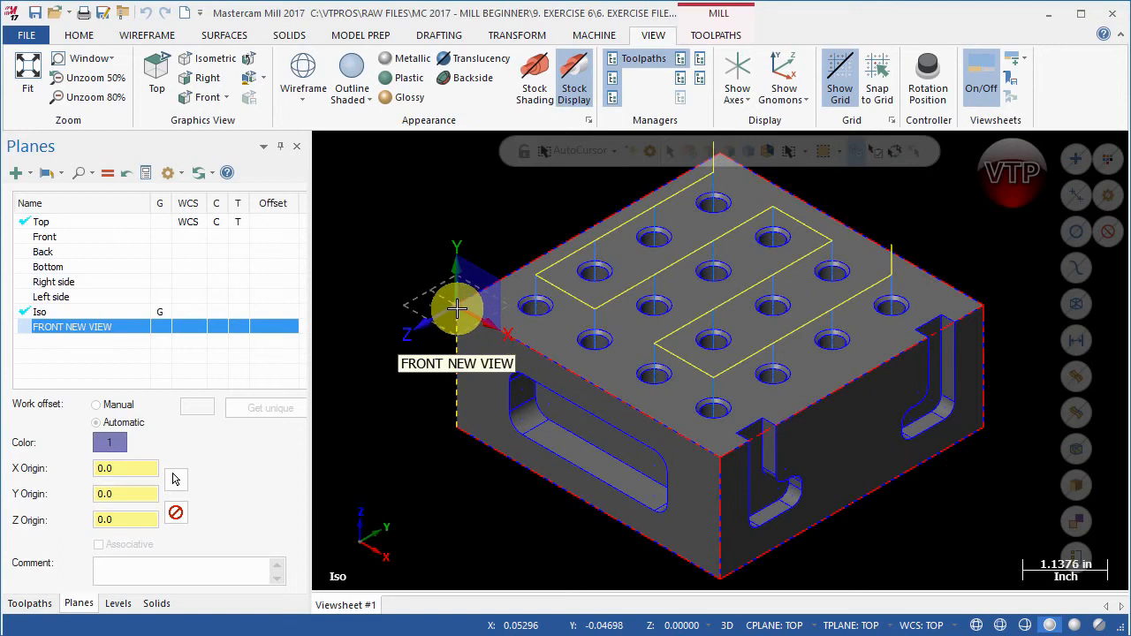
mouse_move(596, 435)
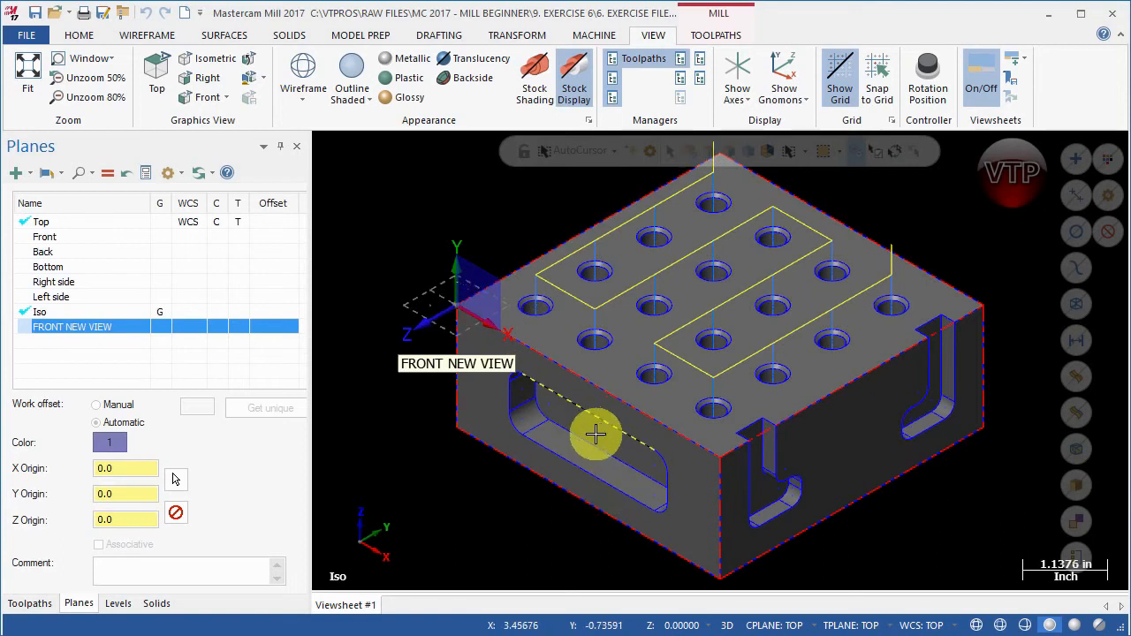
mouse_move(453, 424)
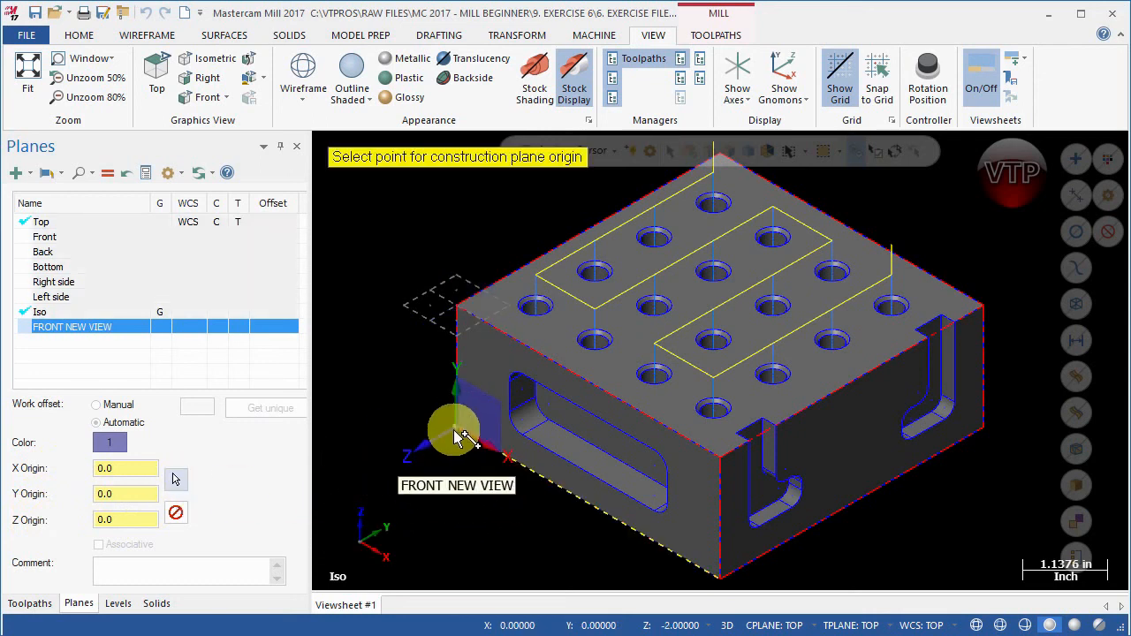
Step: Snap the FRONT NEW VIEW origin to the bottom-left corner of the front face
left_click(480, 455)
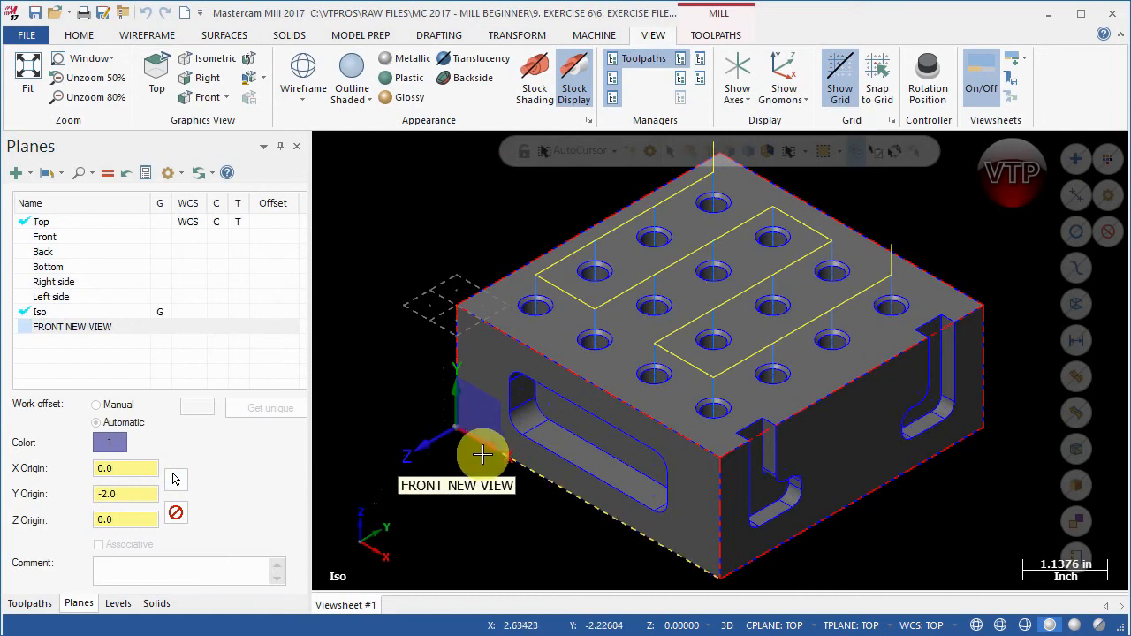
mouse_move(555, 477)
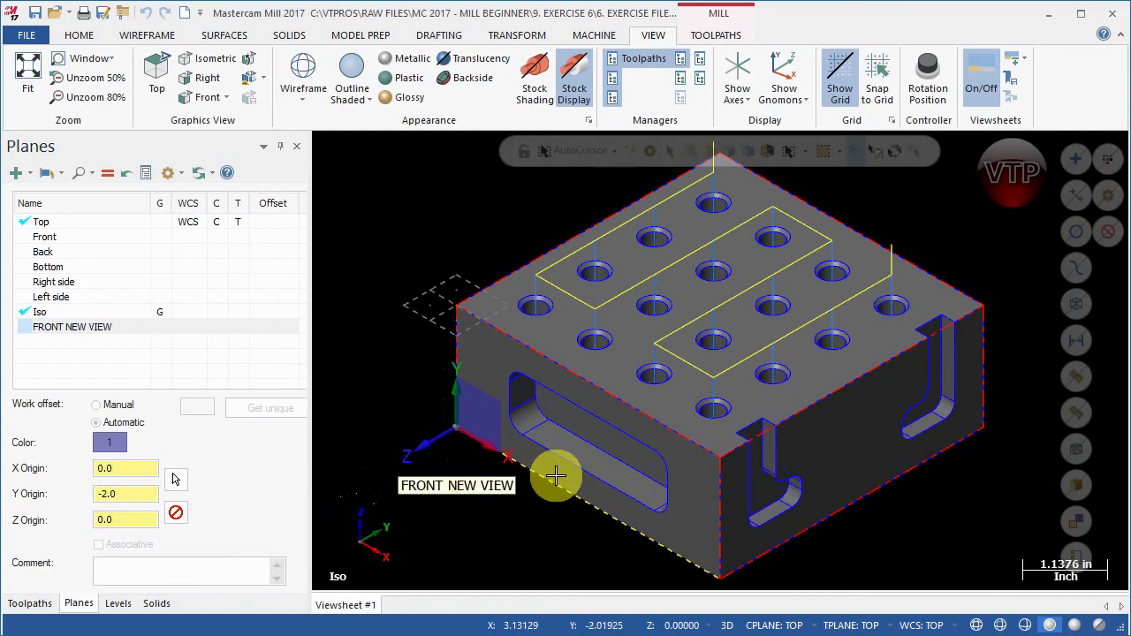
mouse_move(481, 268)
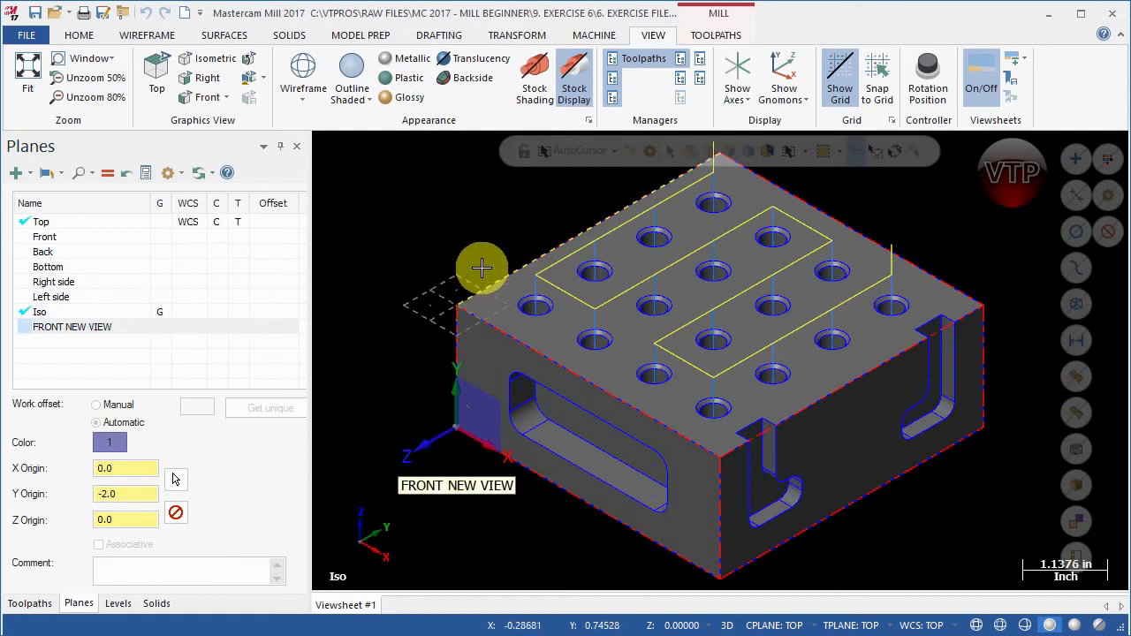
mouse_move(343, 484)
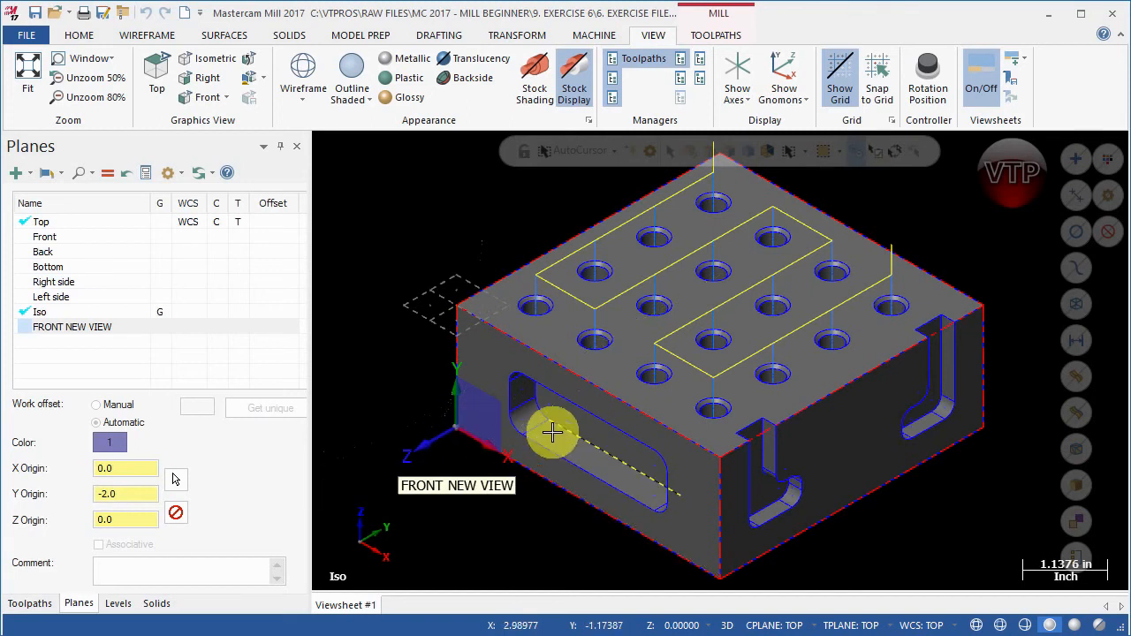
mouse_move(573, 421)
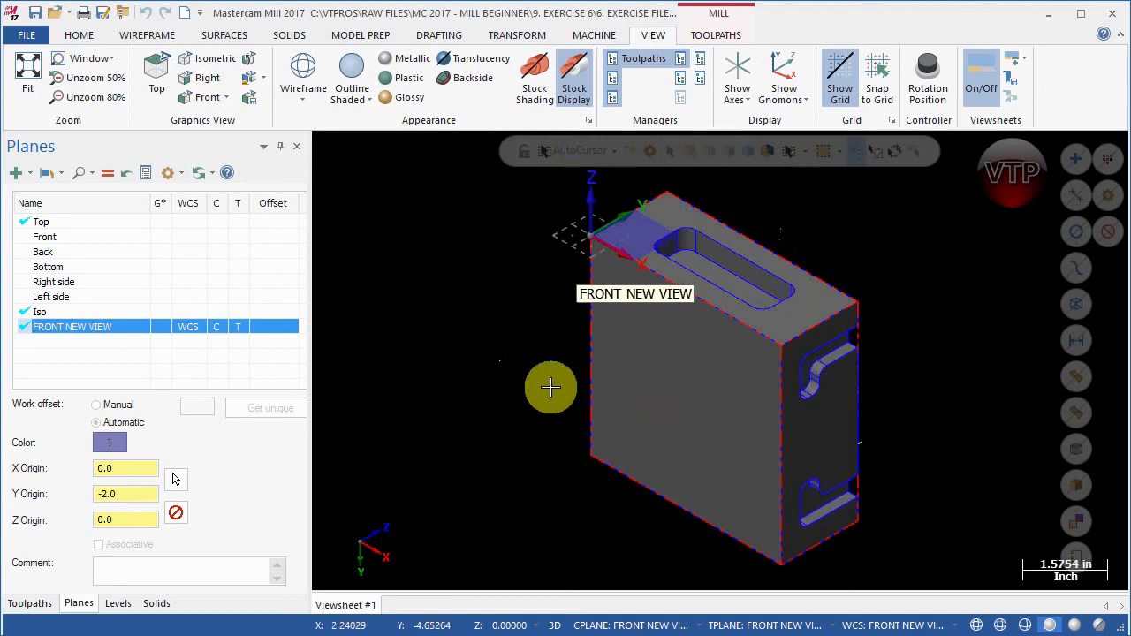
mouse_move(950, 499)
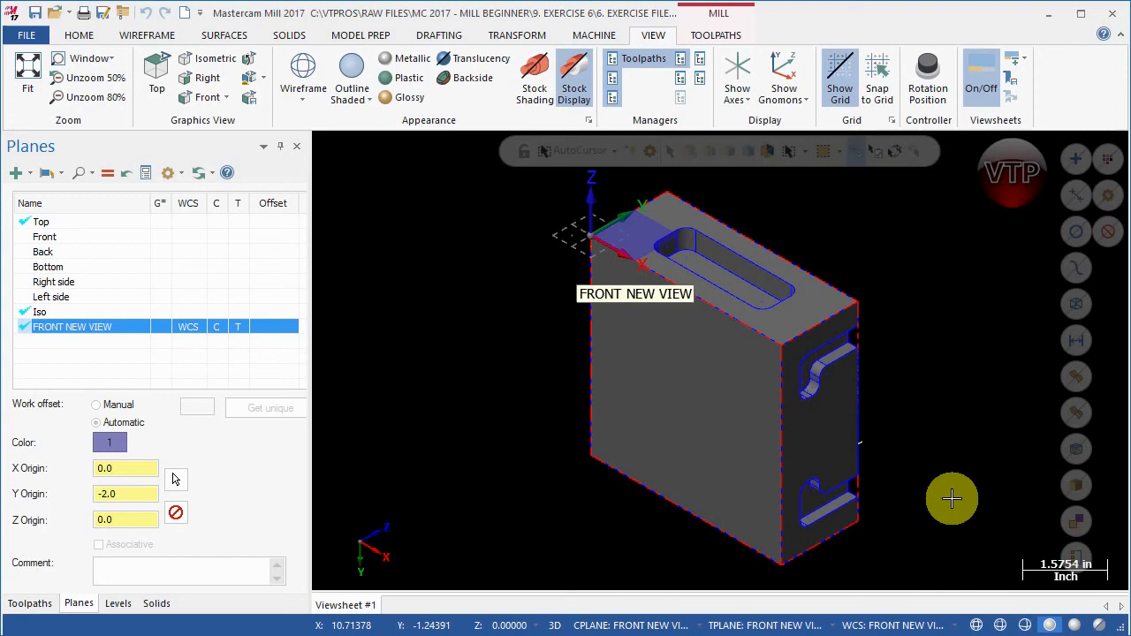
mouse_move(613, 506)
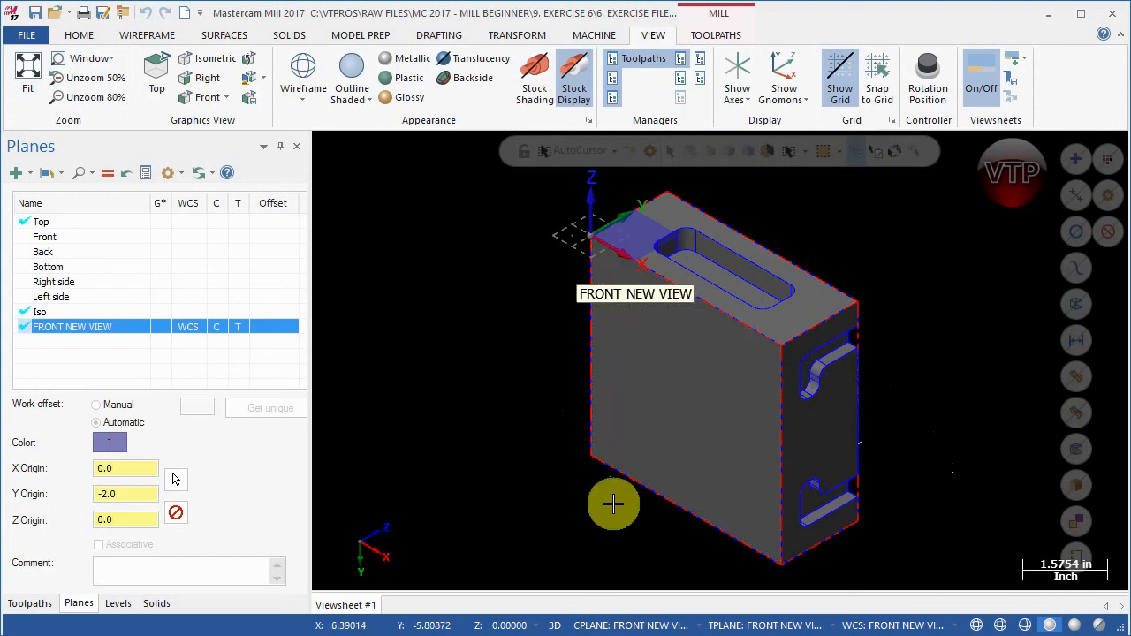
mouse_move(615, 506)
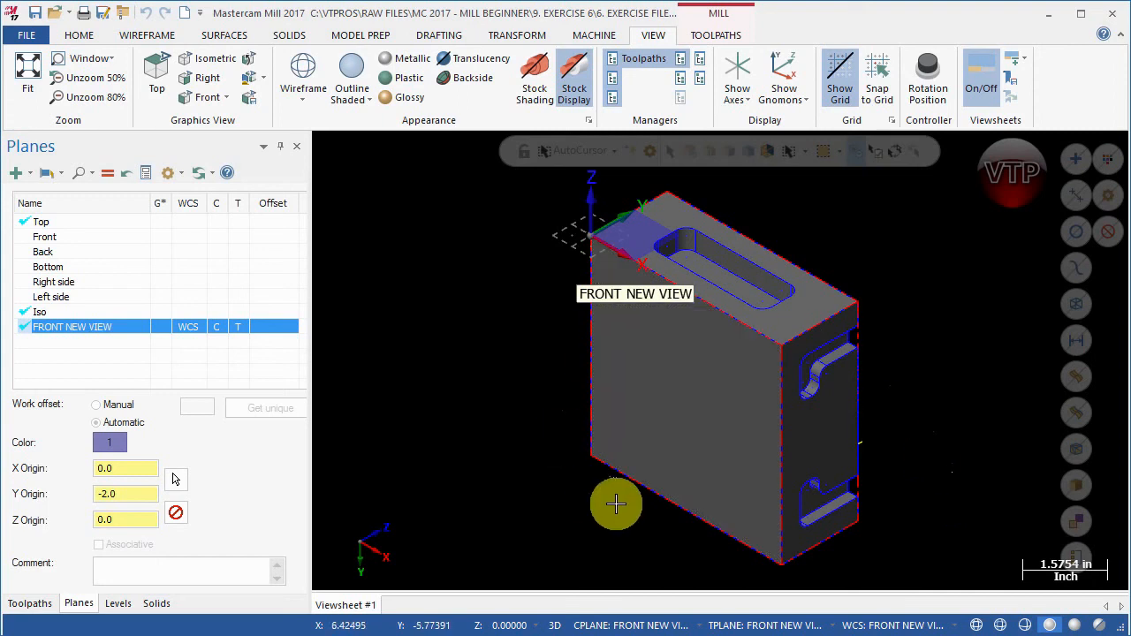